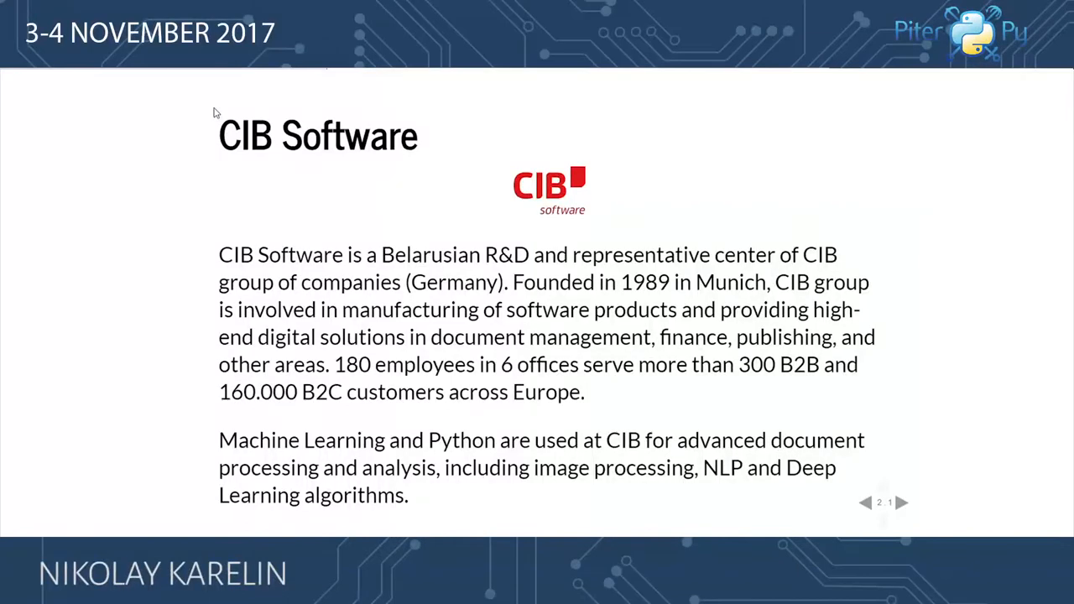
# - Advance the RISE slideshow to the 'Slides' slide linking nbconvert and reveal.js
pyautogui.click(902, 501)
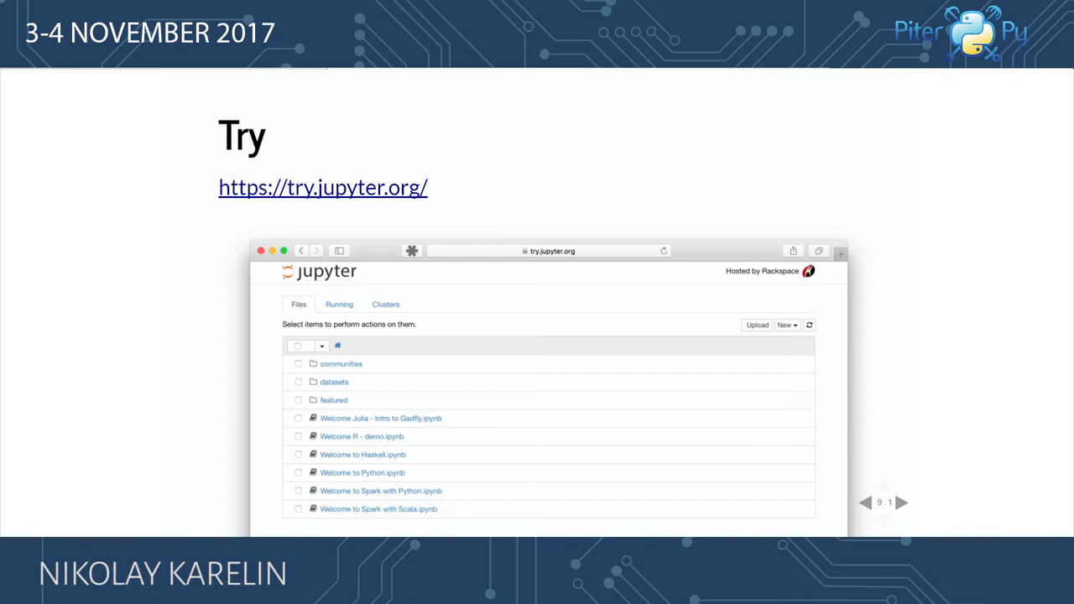
pyautogui.click(903, 502)
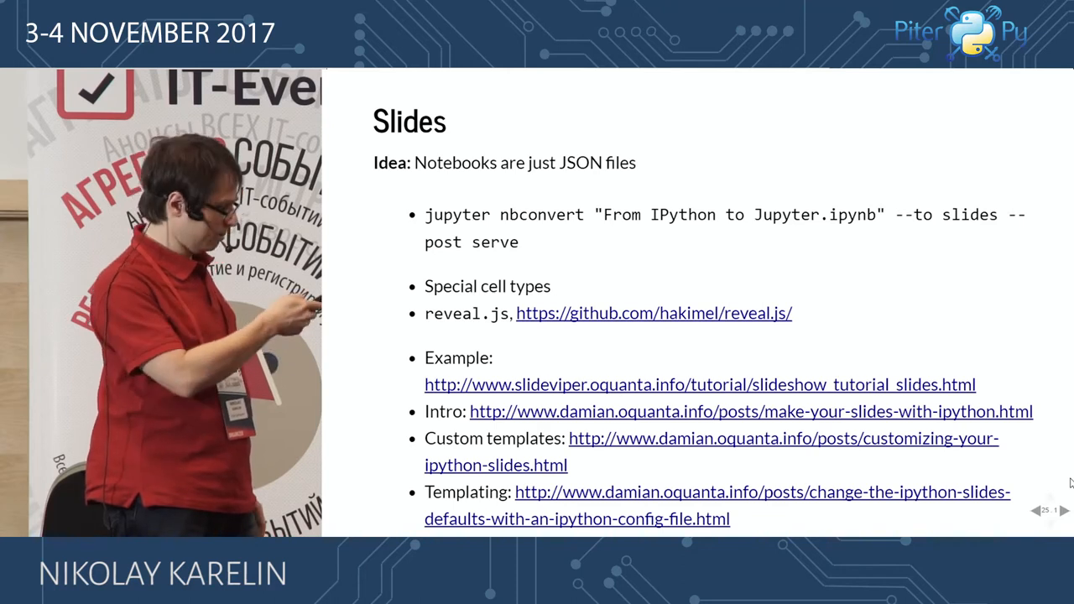
pyautogui.click(1063, 510)
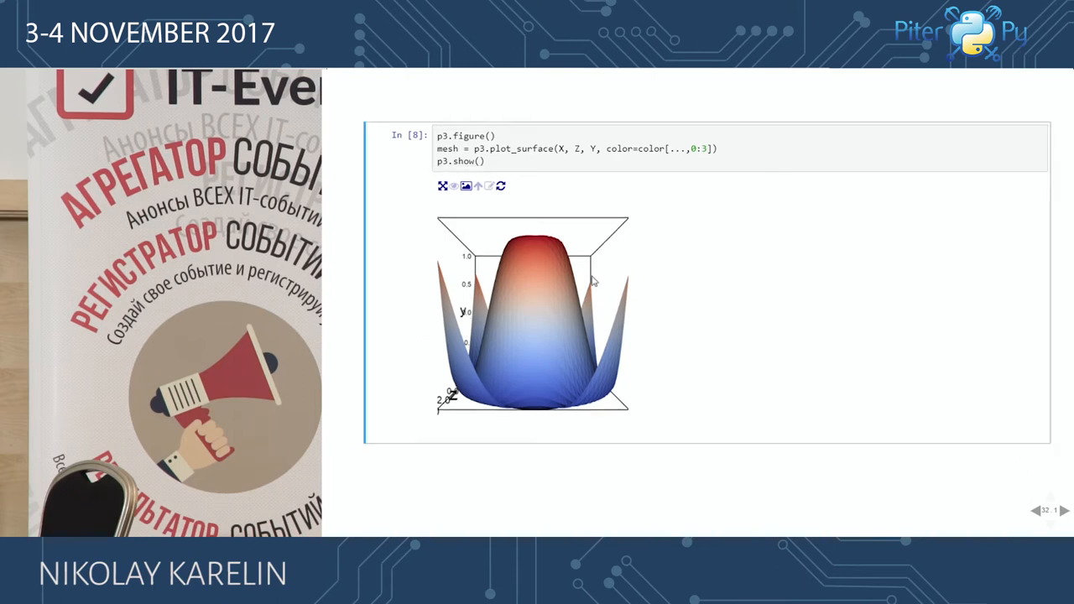
pyautogui.moveTo(501, 318)
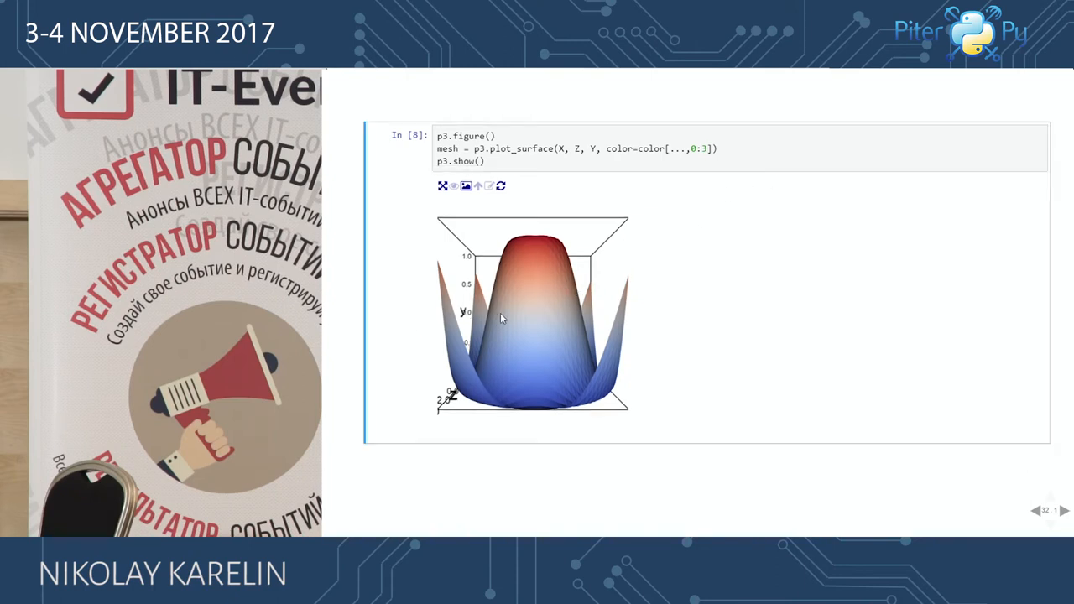
# - Rotate the ipyvolume surface plot to an oblique side view
pyautogui.moveTo(503, 319); pyautogui.dragTo(495, 302)
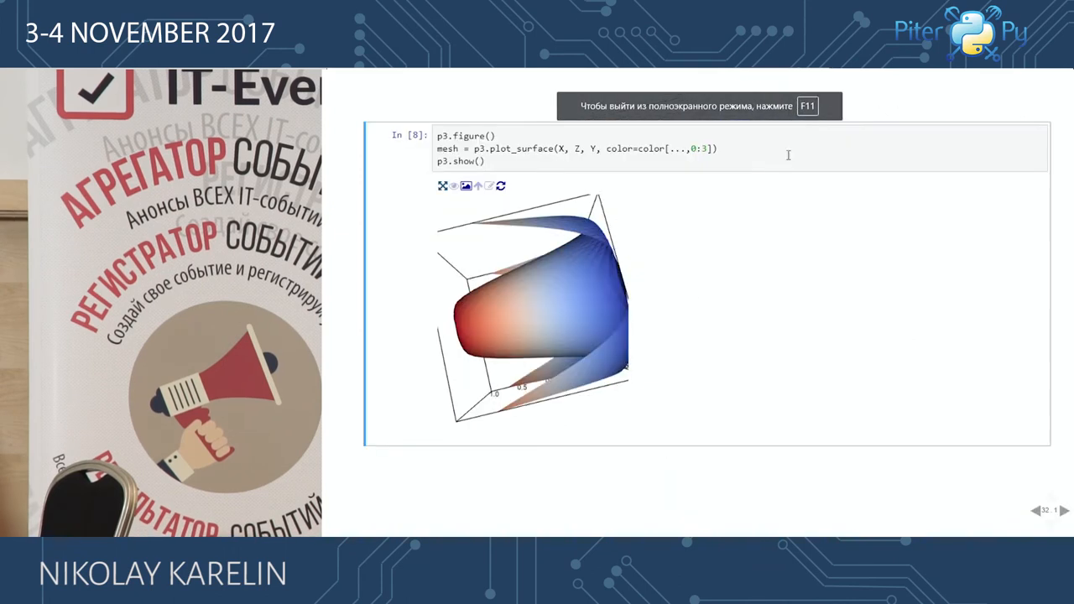
pyautogui.moveTo(682, 341)
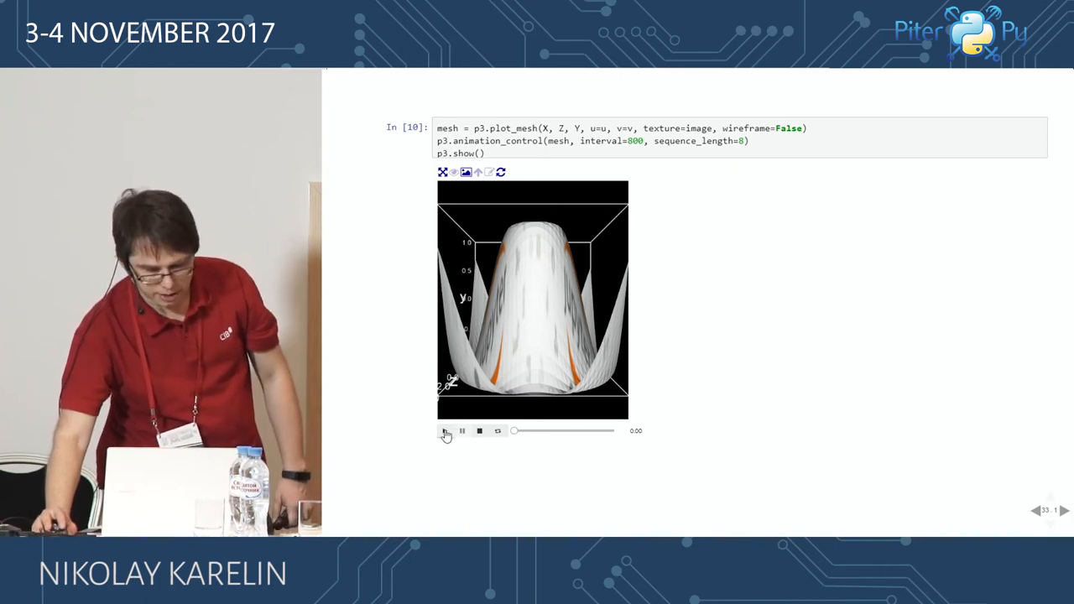
# - Play the textured mesh animation with the Jupyter logo wrapped around the surface
pyautogui.click(446, 431)
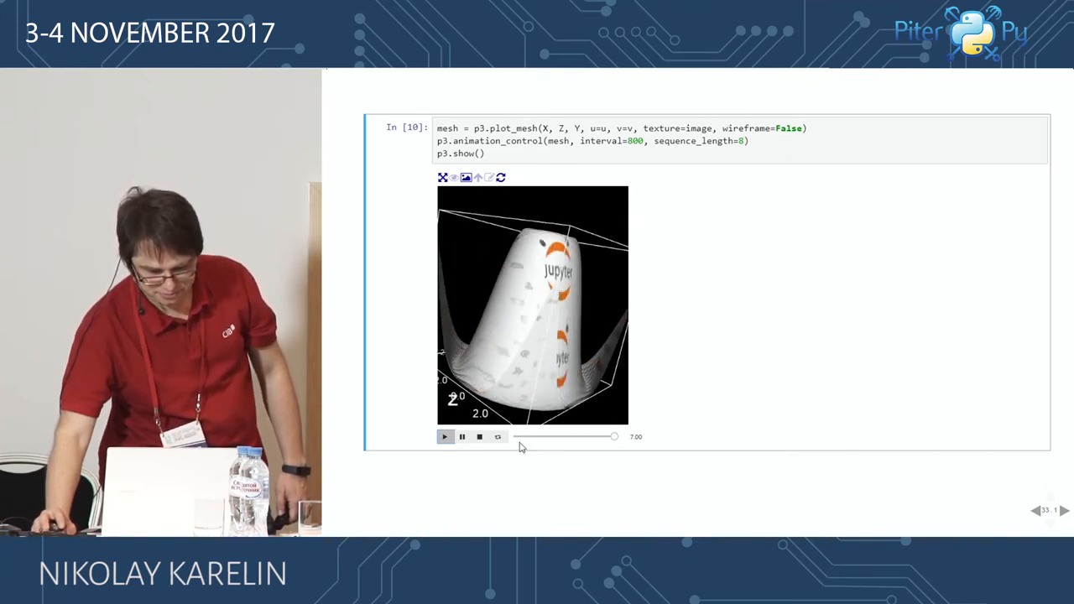
pyautogui.click(479, 436)
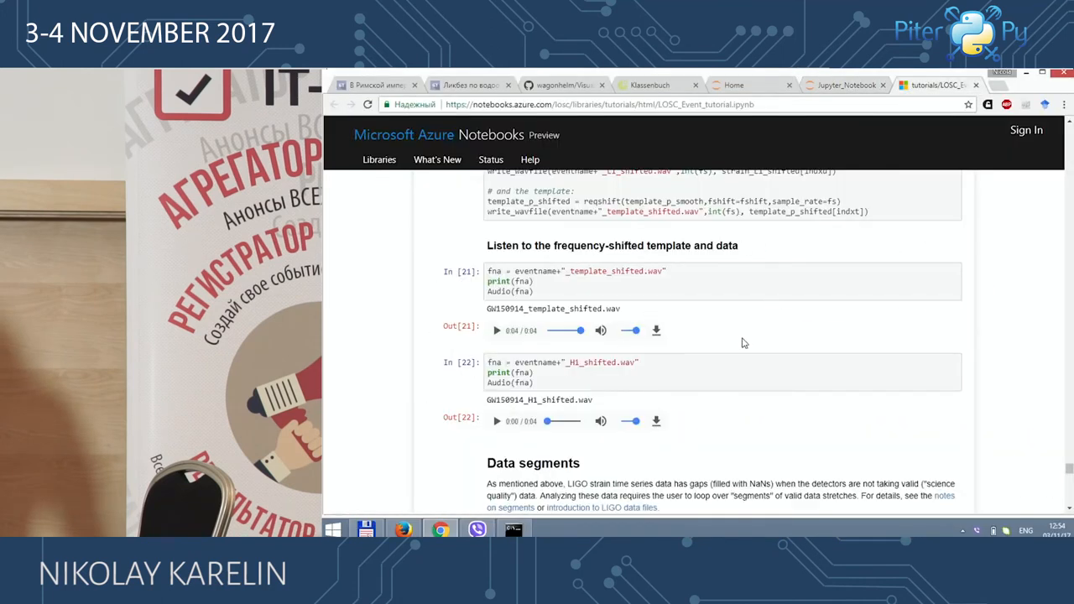
# - Scroll the LIGO tutorial past the frequency-shifted audio cells to 'Data segments'
pyautogui.scroll(3)
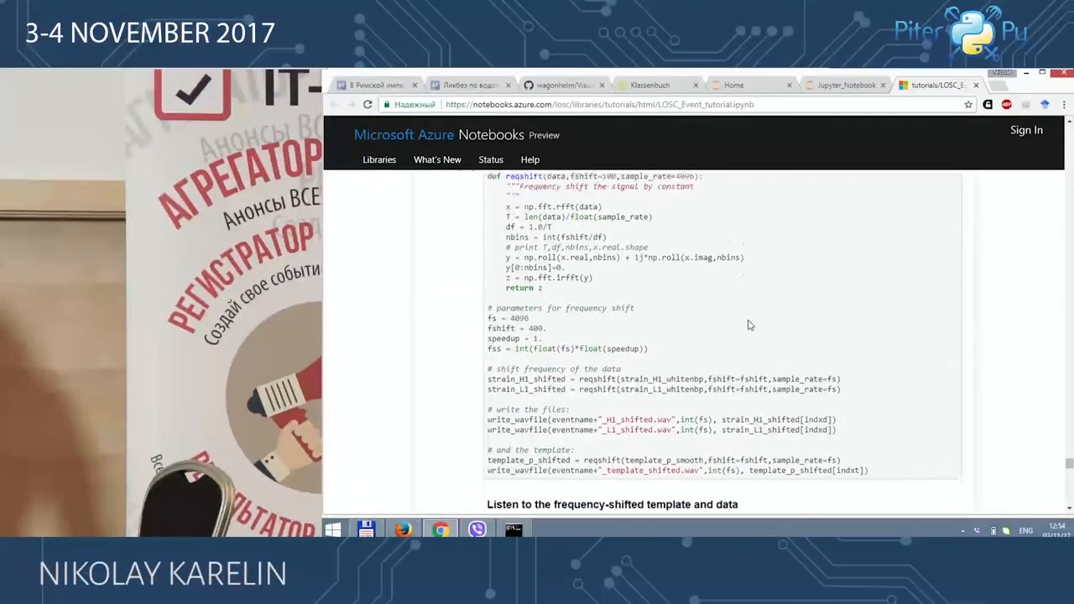
pyautogui.scroll(-3)
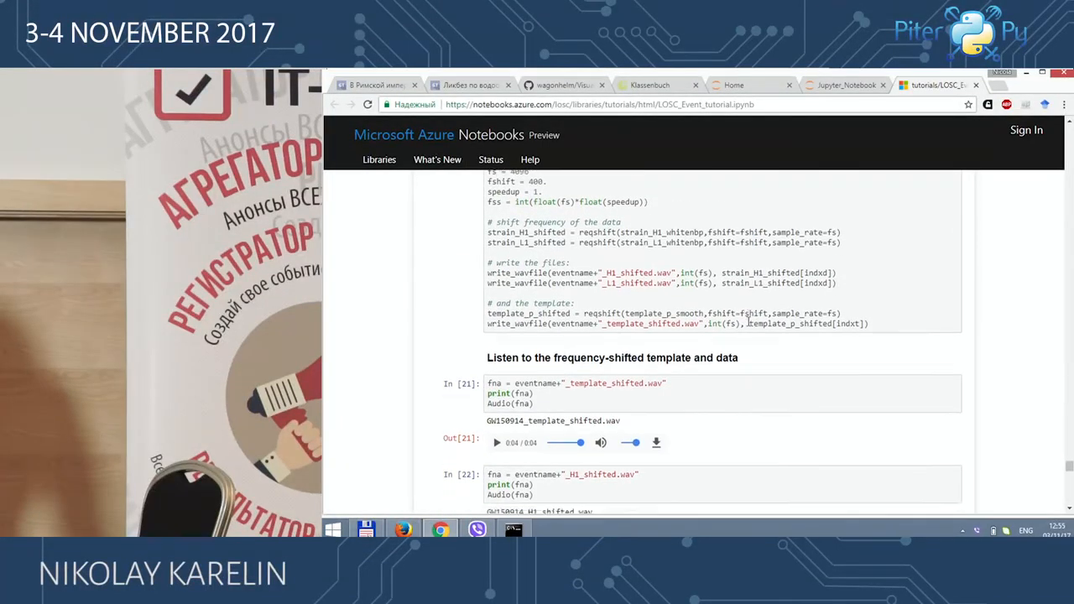
pyautogui.scroll(-3)
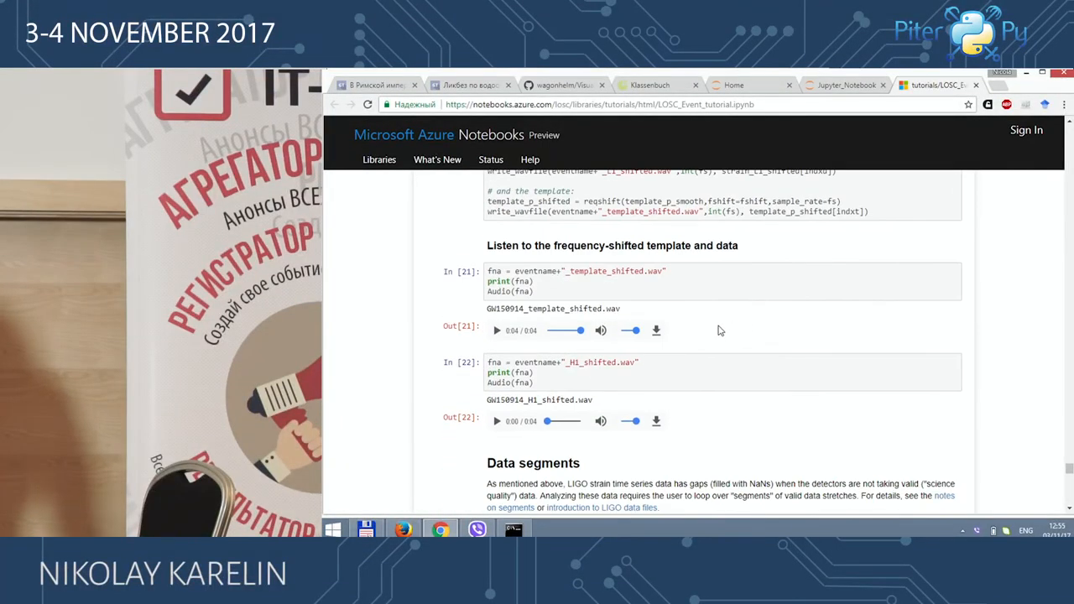
pyautogui.scroll(-3)
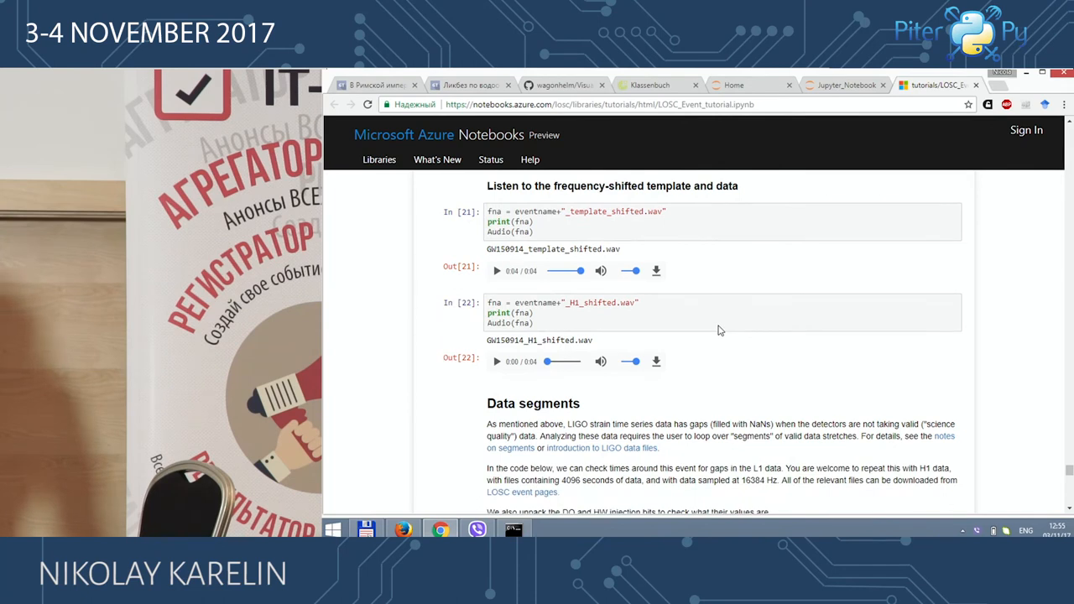
pyautogui.moveTo(727, 326)
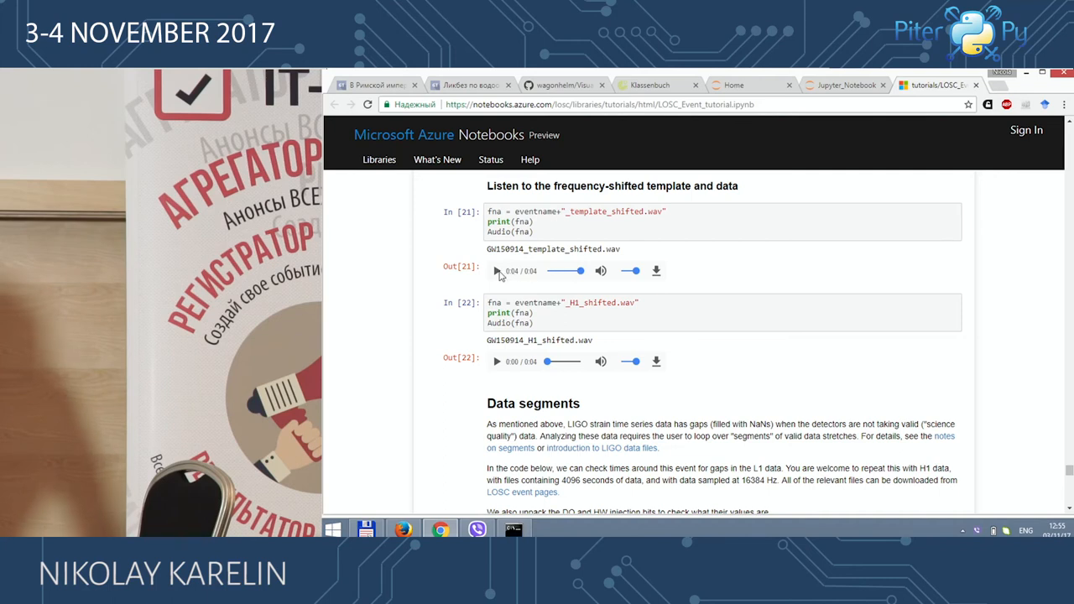
# - Switch back to the Jupyter_Notebook tab showing the GW150914 template plot slide
pyautogui.click(846, 85)
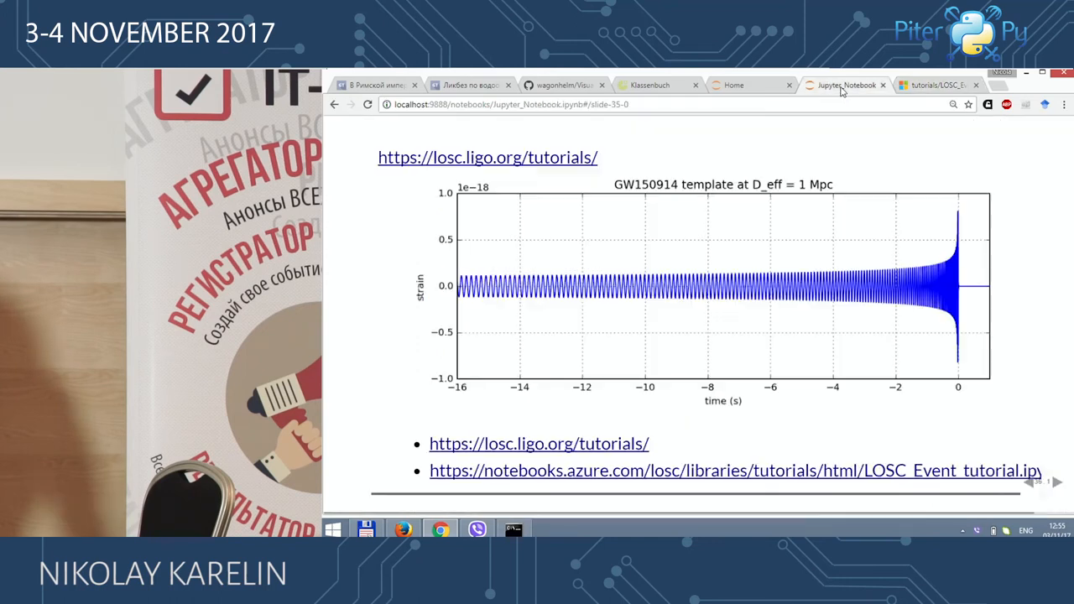
pyautogui.moveTo(930, 146)
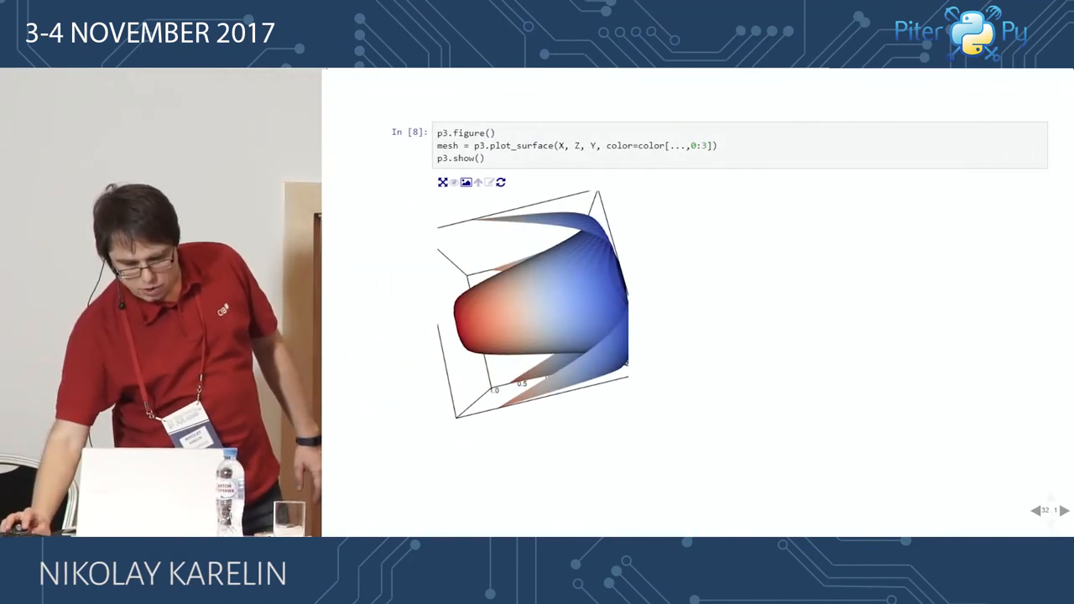
pyautogui.moveTo(706, 349)
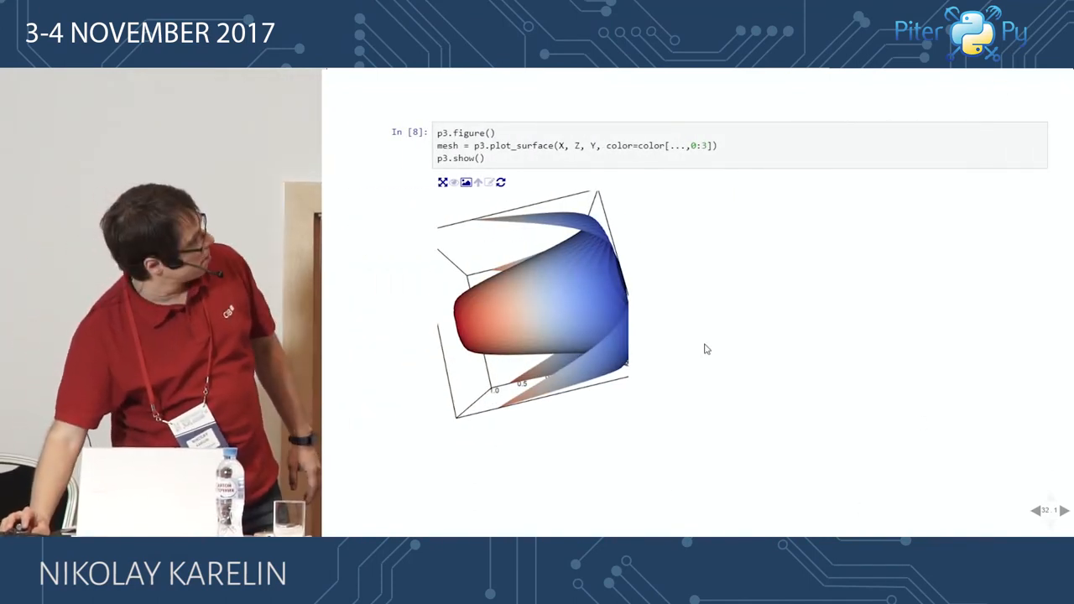
# - Orbit cell [8]'s 3D surface to view other sides, its central hole and column
pyautogui.moveTo(537, 302); pyautogui.dragTo(520, 374)
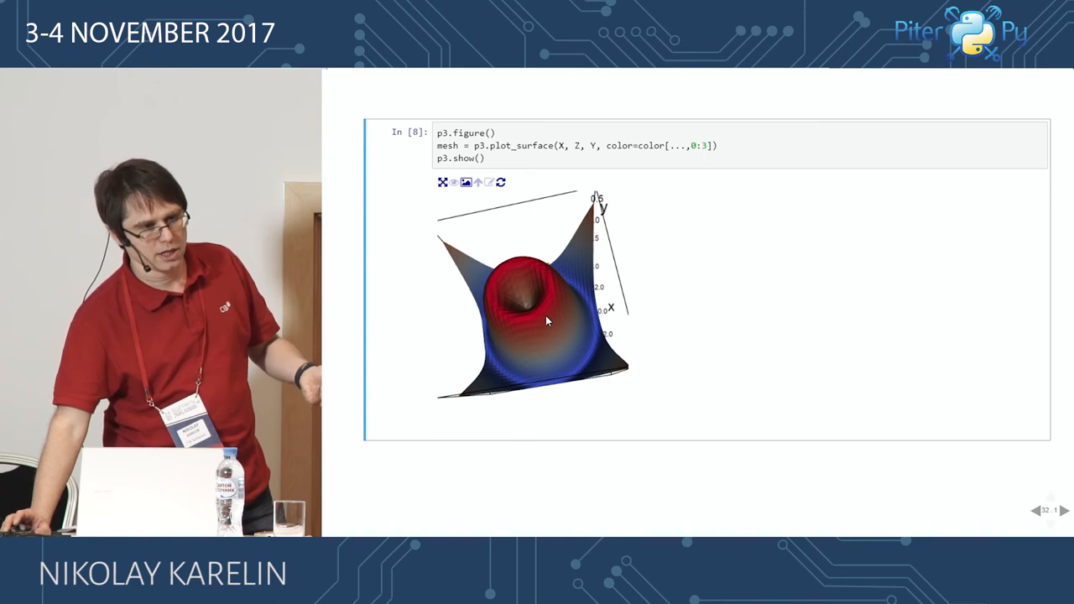
pyautogui.moveTo(546, 319); pyautogui.dragTo(508, 315)
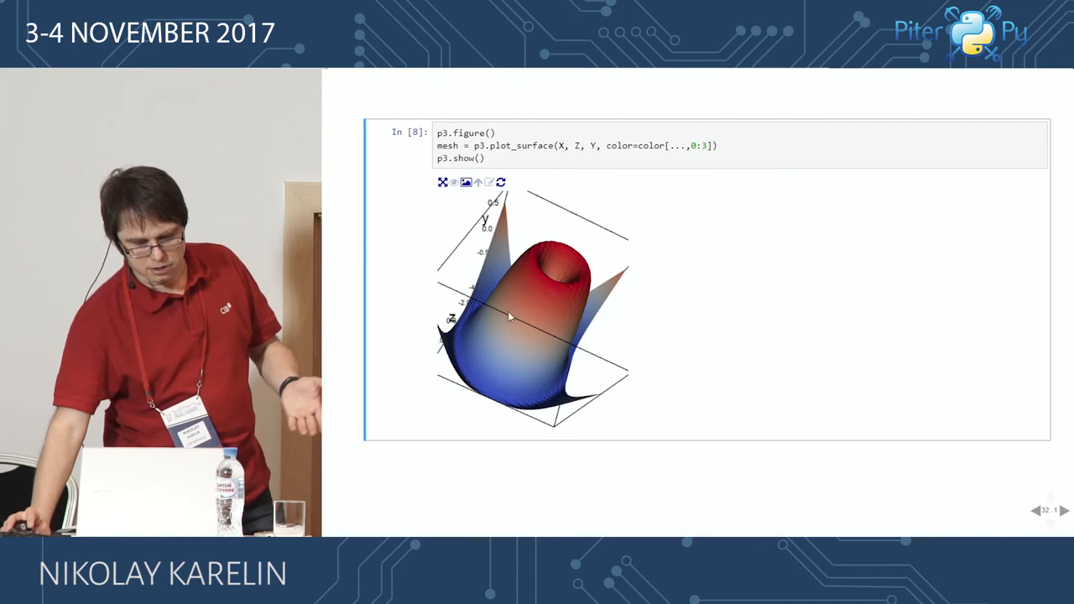
pyautogui.moveTo(529, 310); pyautogui.dragTo(588, 285)
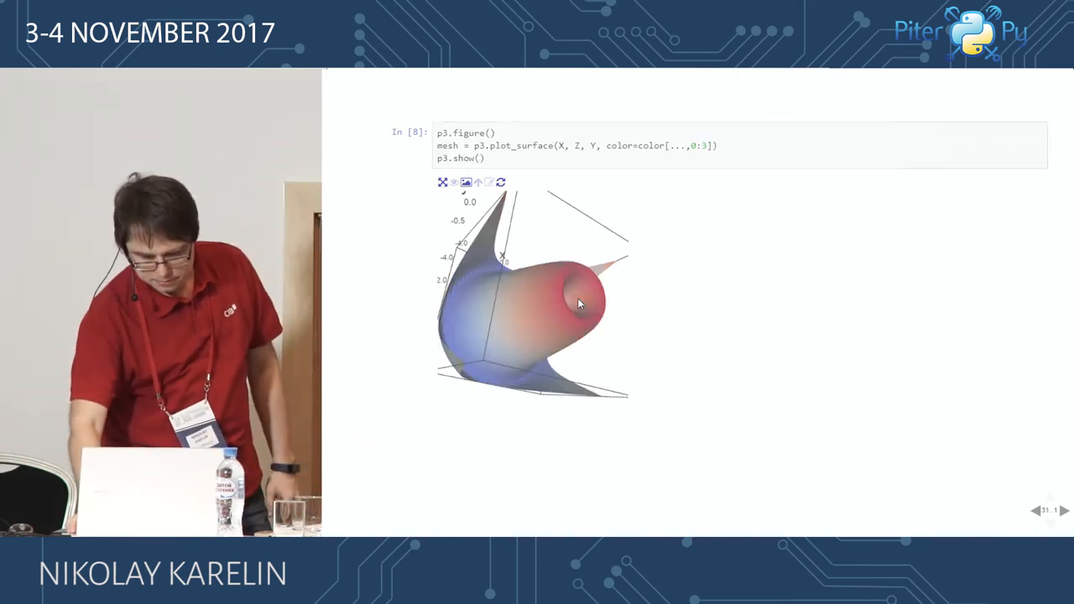
# - Advance the slideshow past the History slide to the try.jupyter.org Try slide
pyautogui.click(1063, 511)
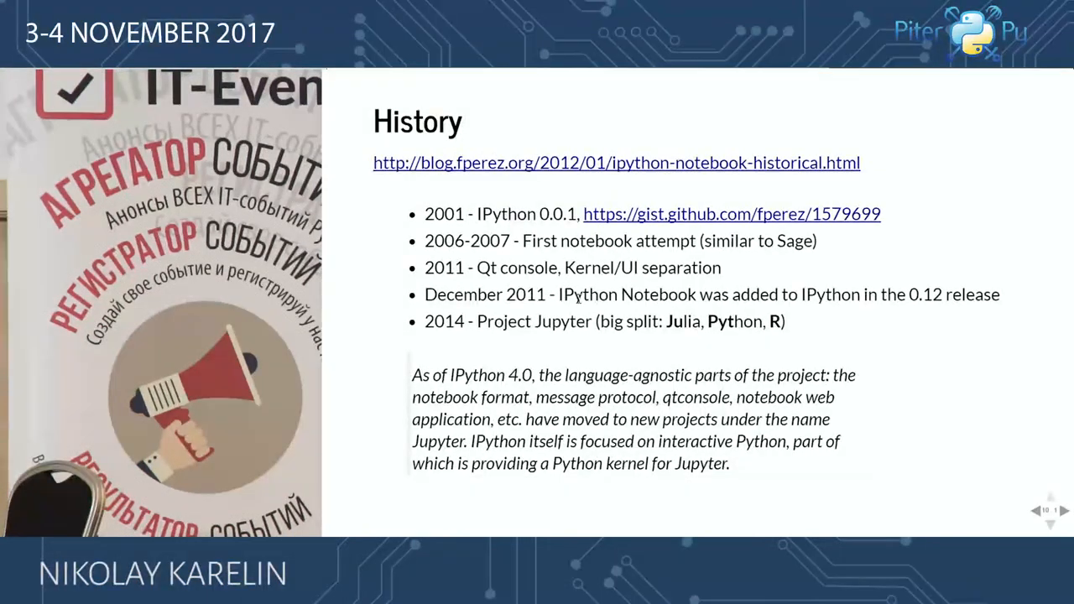
pyautogui.click(1063, 510)
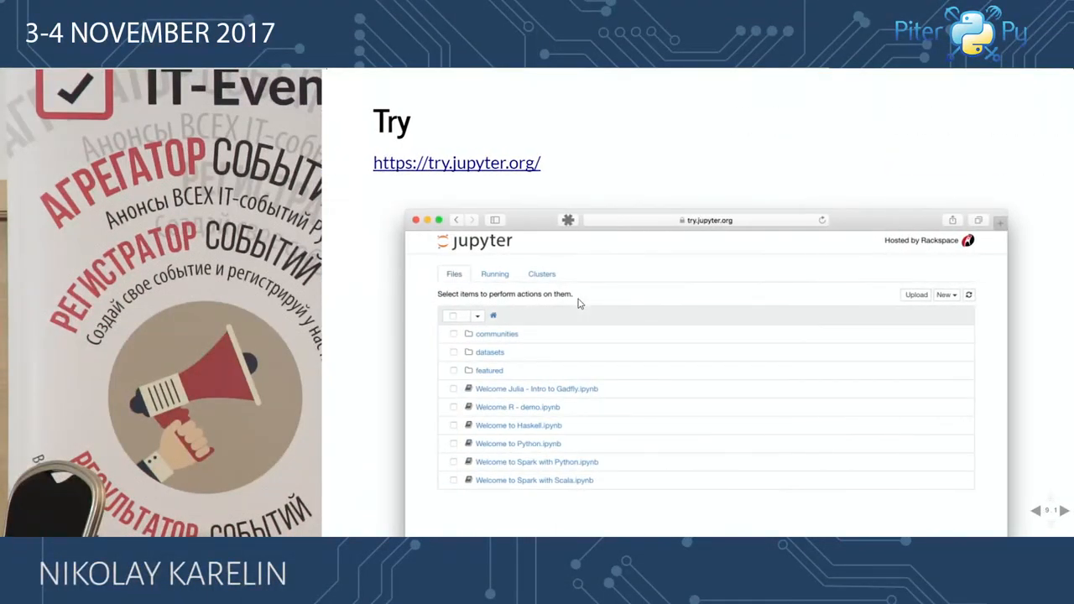